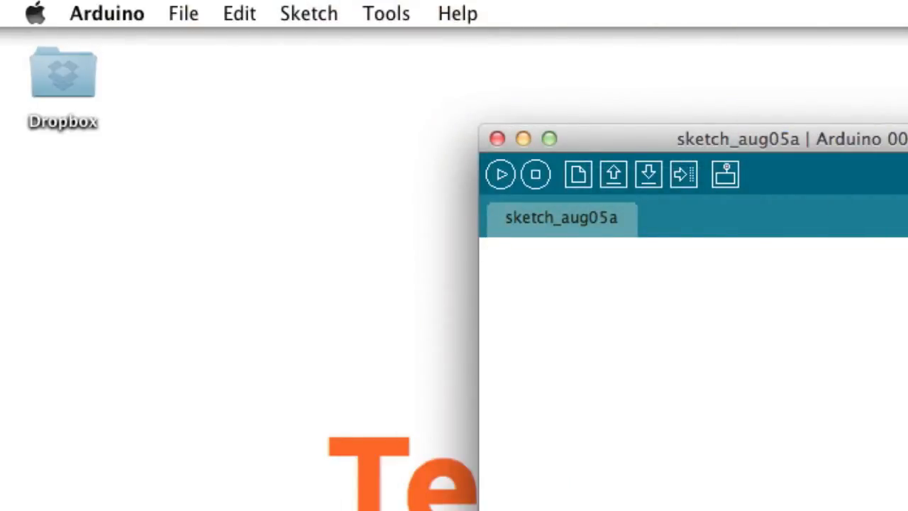
- Open the Tools menu and check /dev/cu.usbmodem621 as the serial port
click(386, 13)
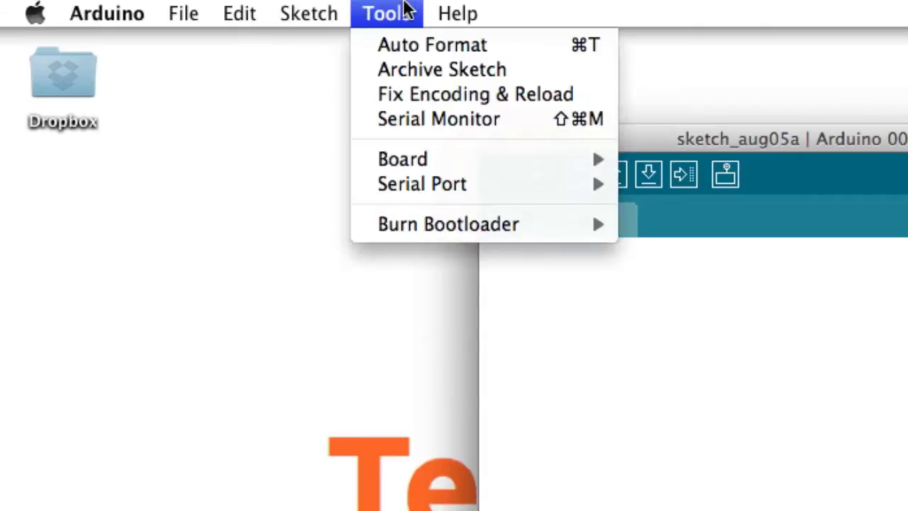
click(402, 158)
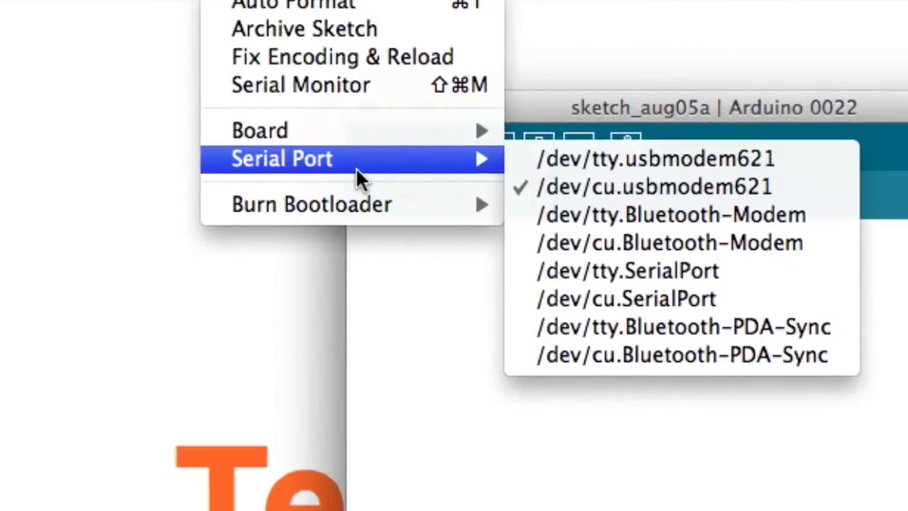
mouse_move(465, 170)
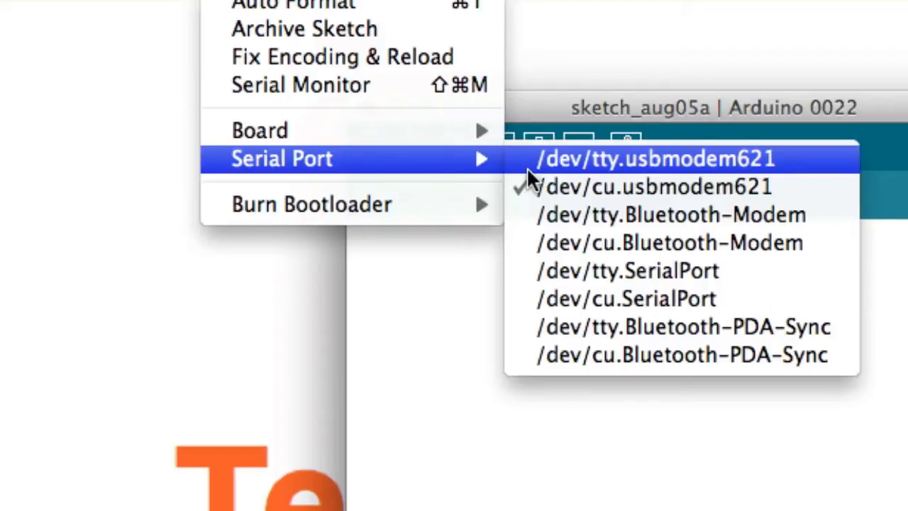
mouse_move(497, 163)
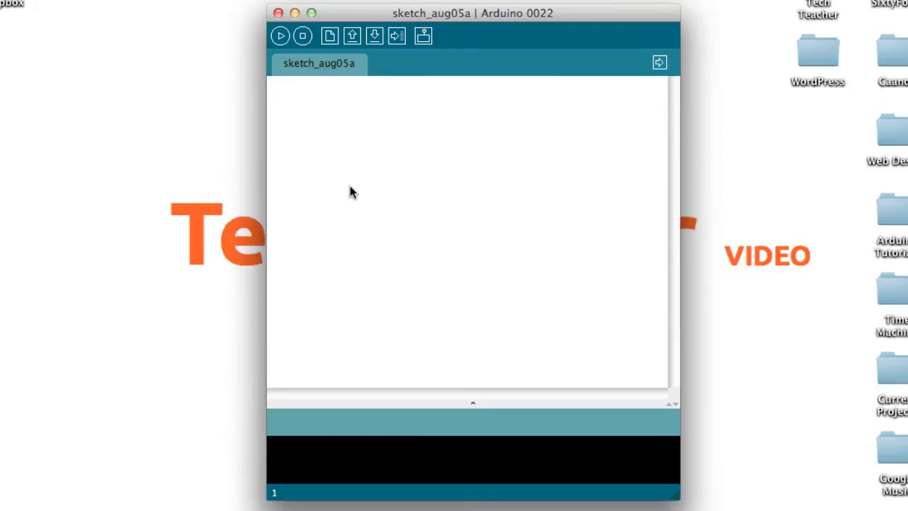
mouse_move(462, 126)
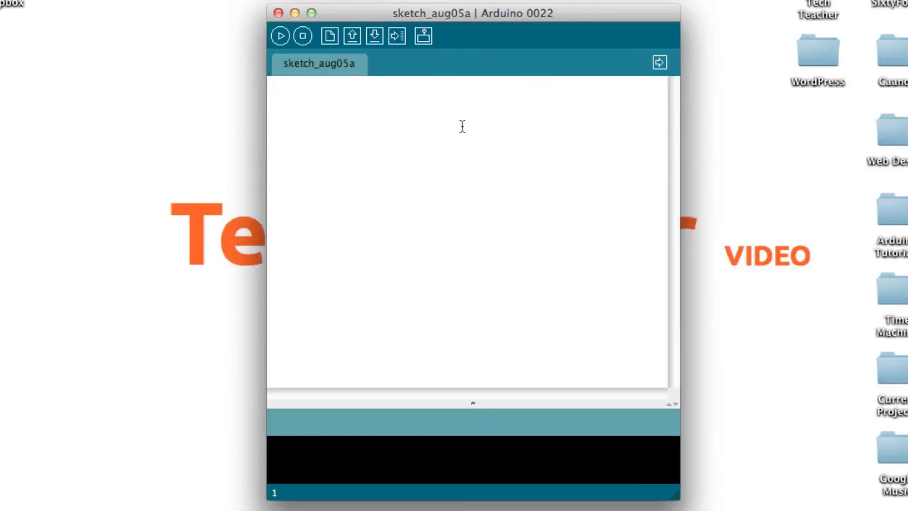